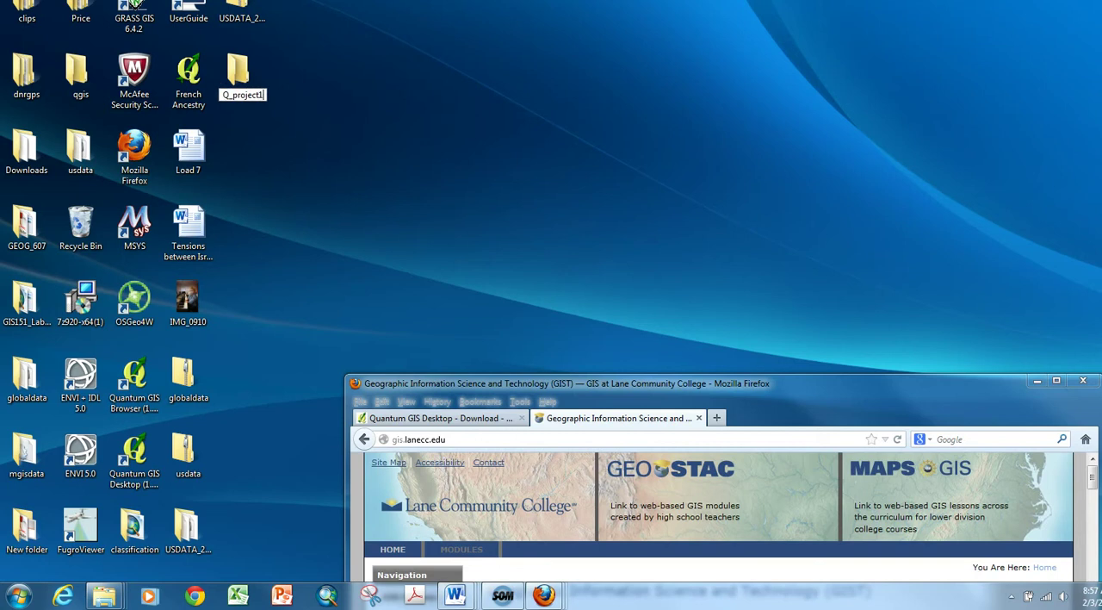
Bring the GIST page into view in the repositioned Firefox window
click(241, 72)
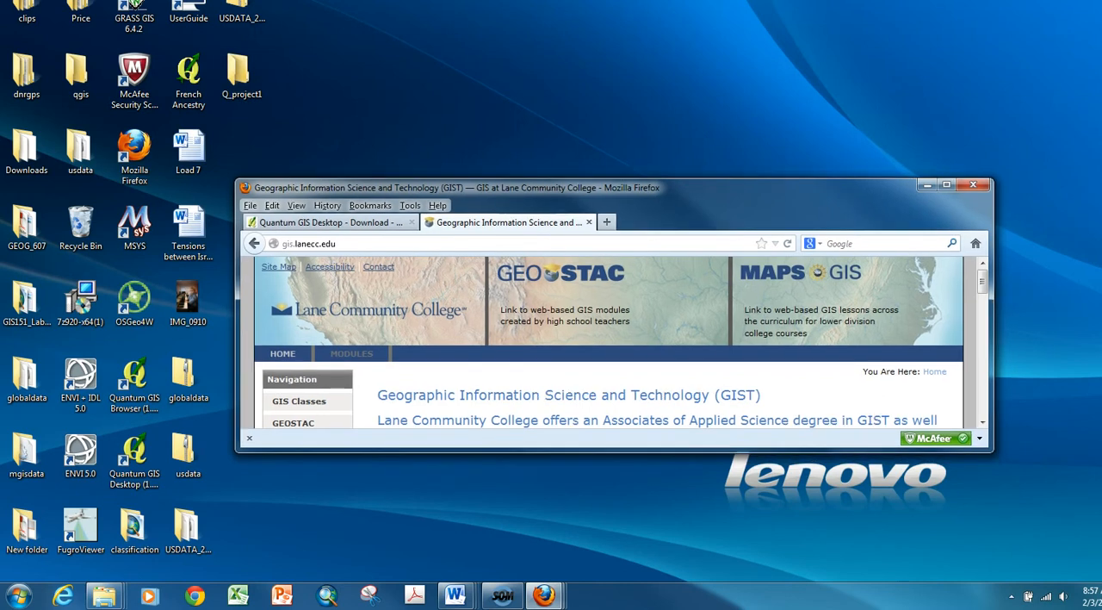
drag(455, 186, 441, 124)
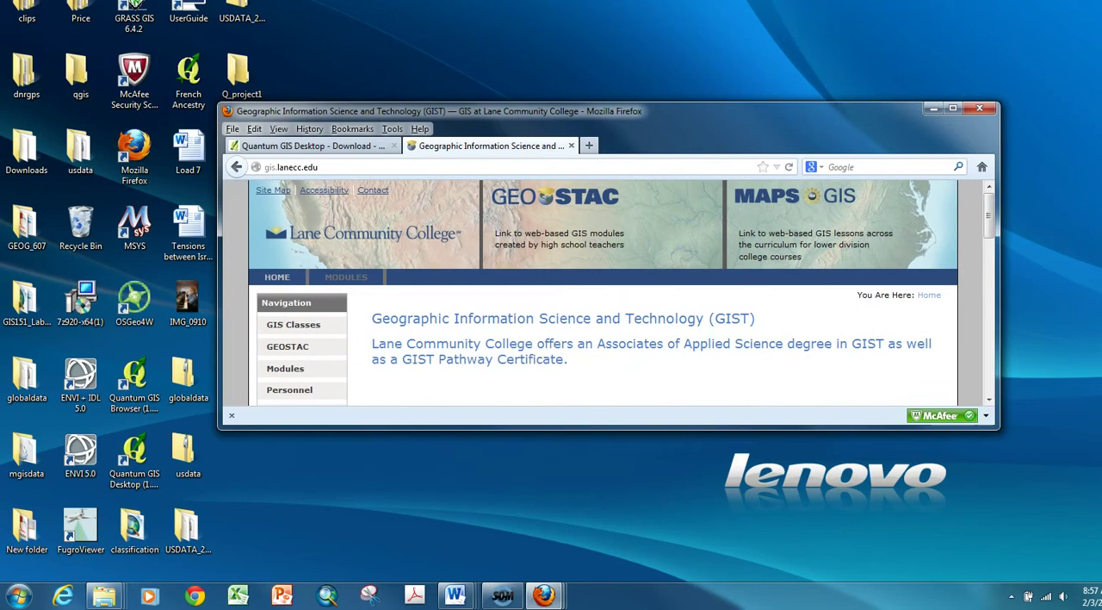
scroll(down, 3)
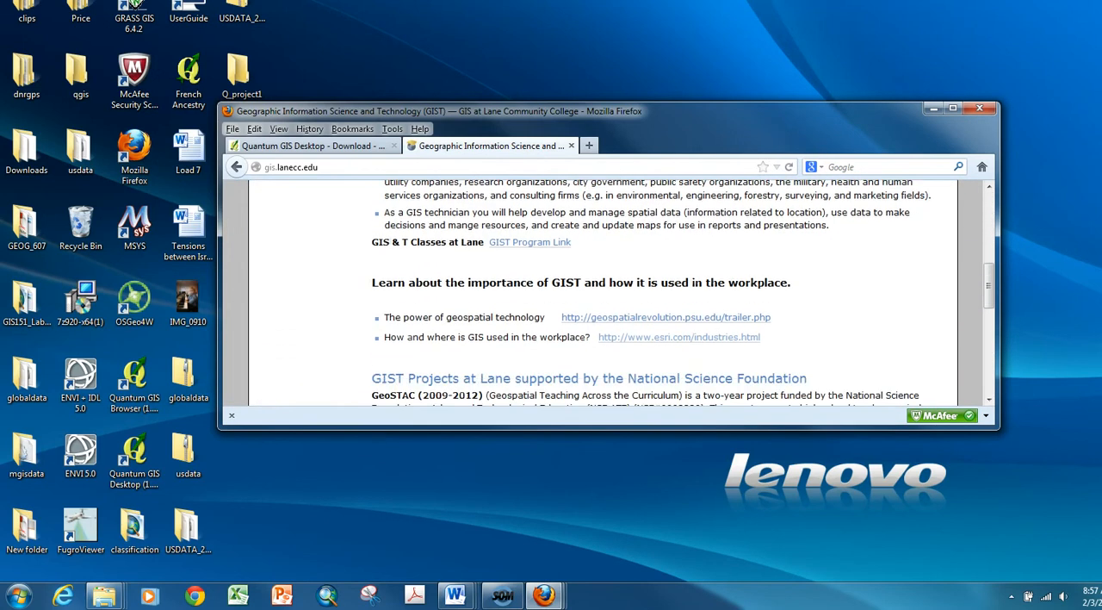
scroll(up, 3)
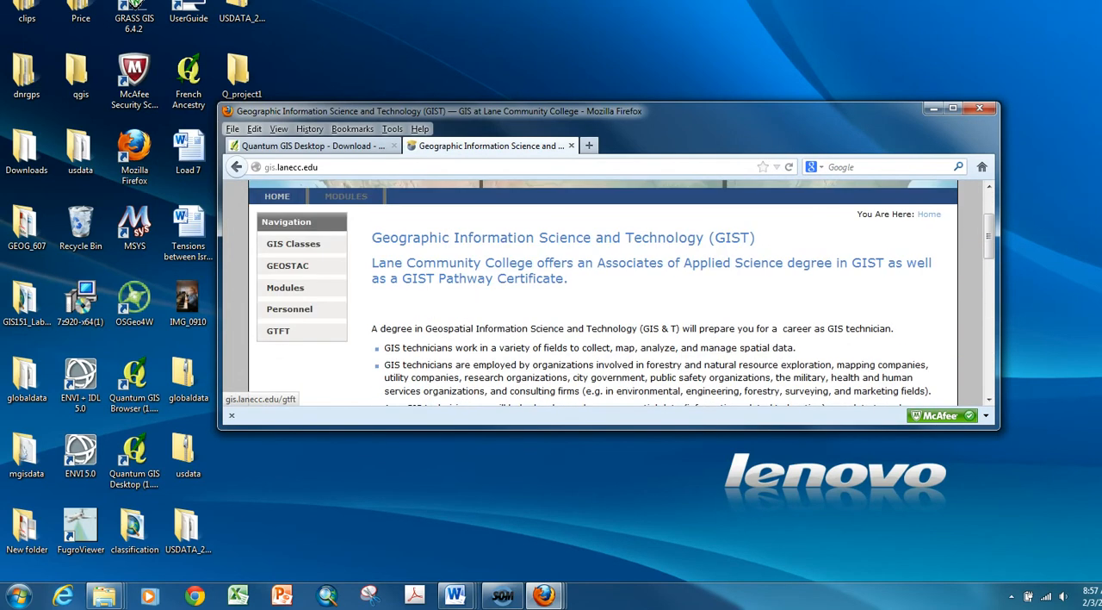
Go to the K-12 geospatial teaching course page and reach the Week 6 spatial data links
click(279, 331)
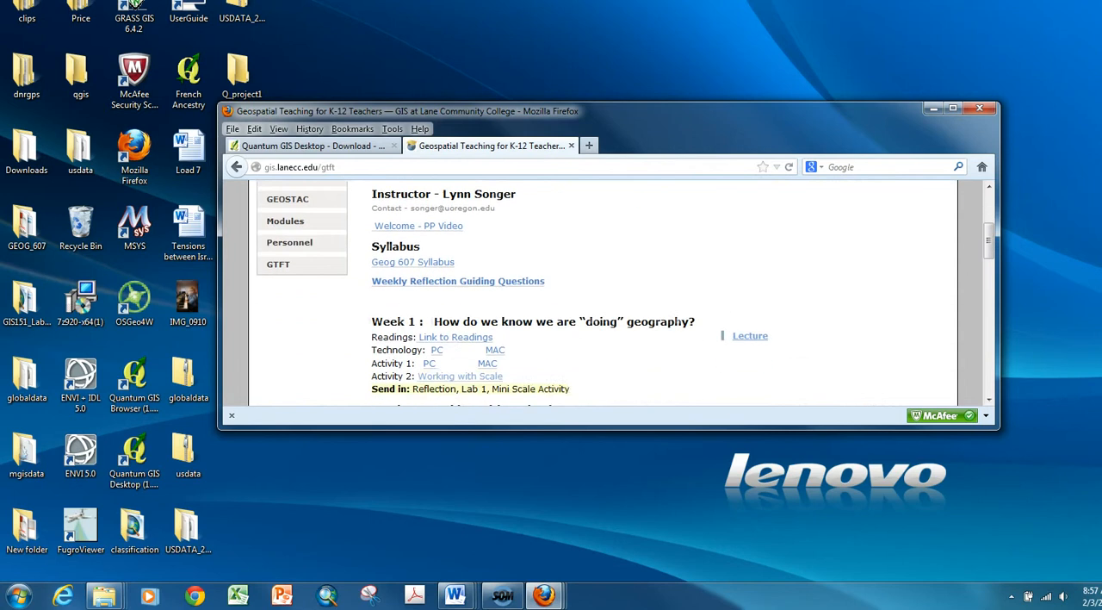
scroll(down, 3)
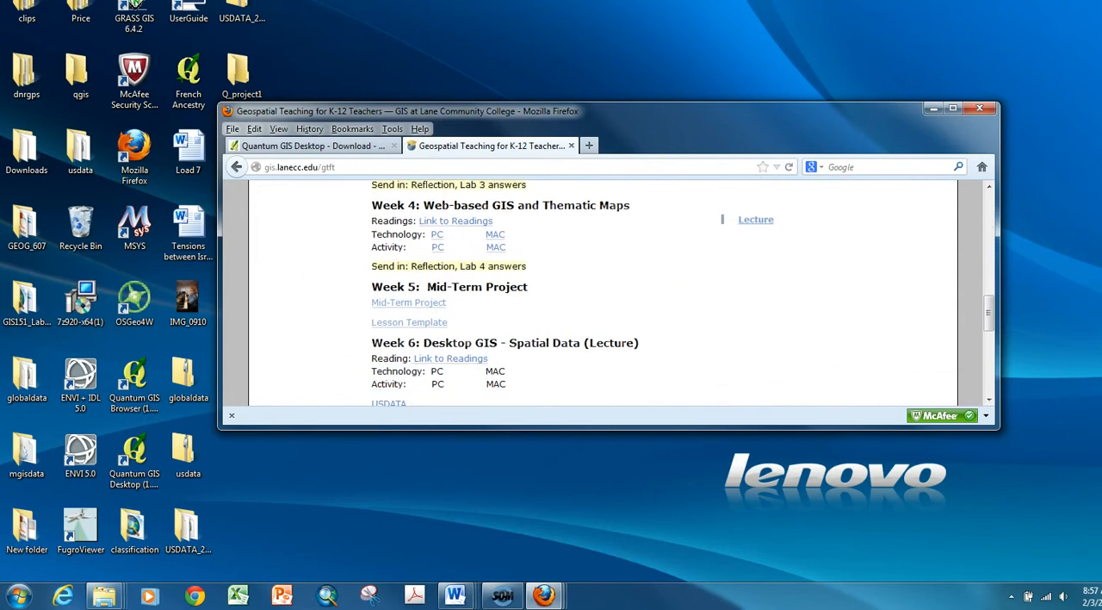
scroll(down, 3)
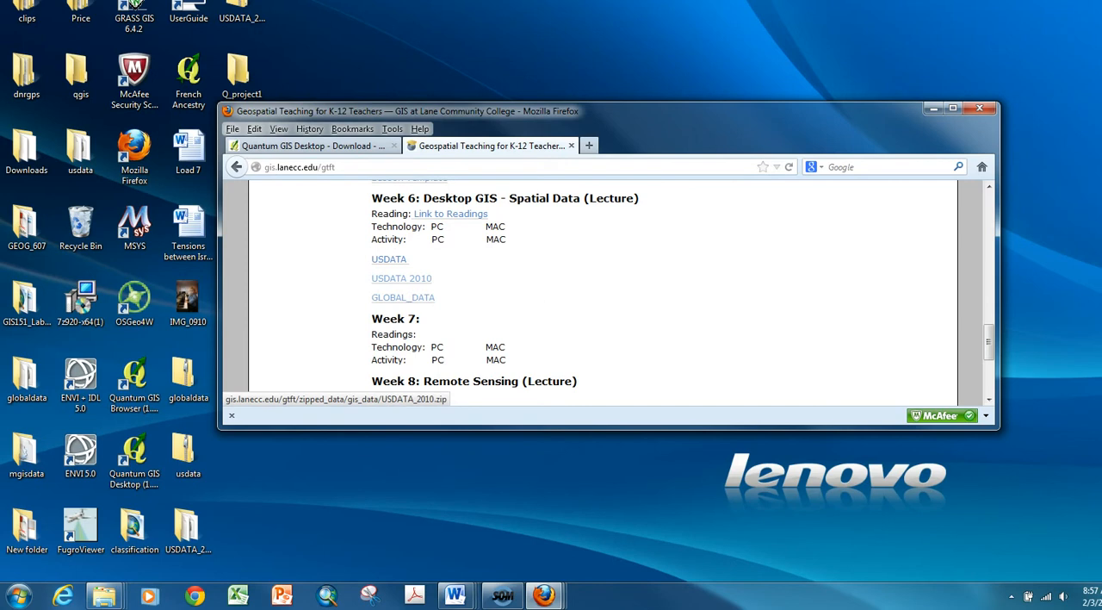
Download the USDATA 2010 archive, saving the 7.9 MB zip to disk
click(401, 279)
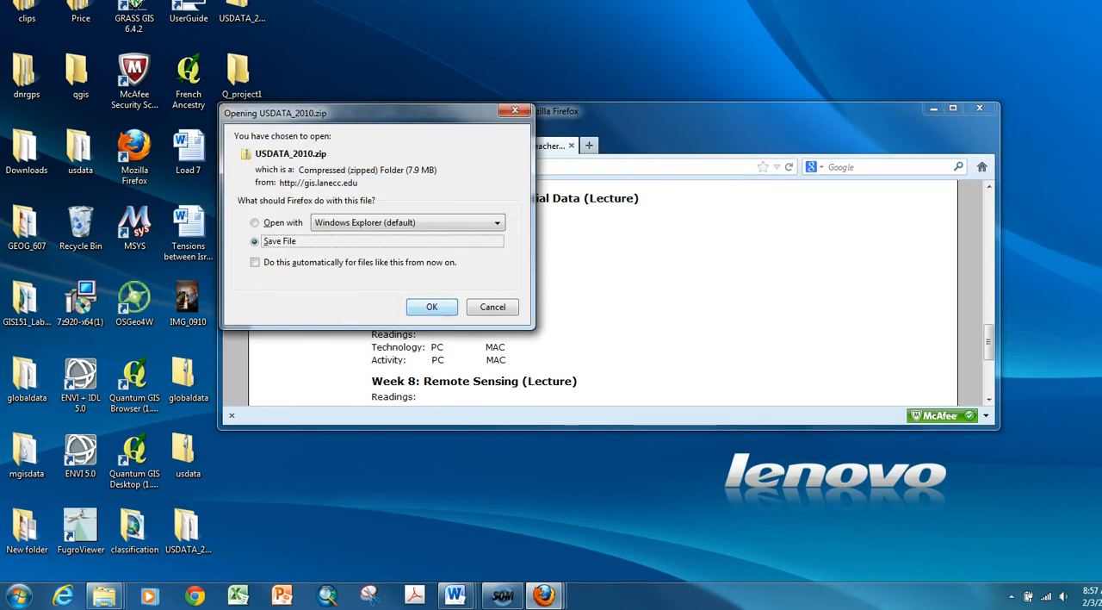
click(431, 306)
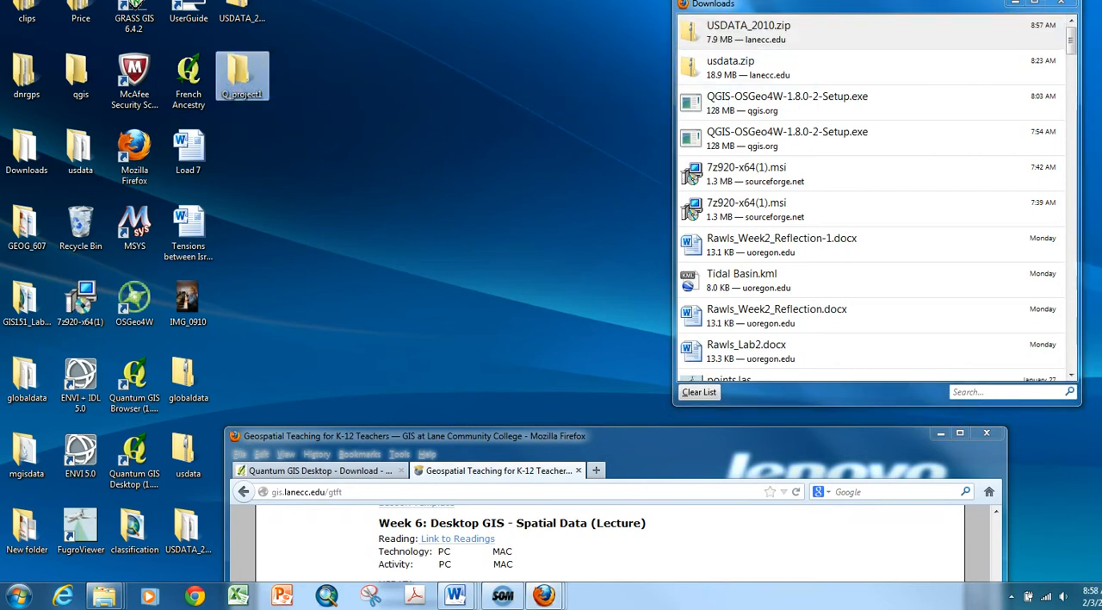
Extract the USDATA_2010 archive in Q_project1 with 7-Zip and enter the new folder
double_click(241, 73)
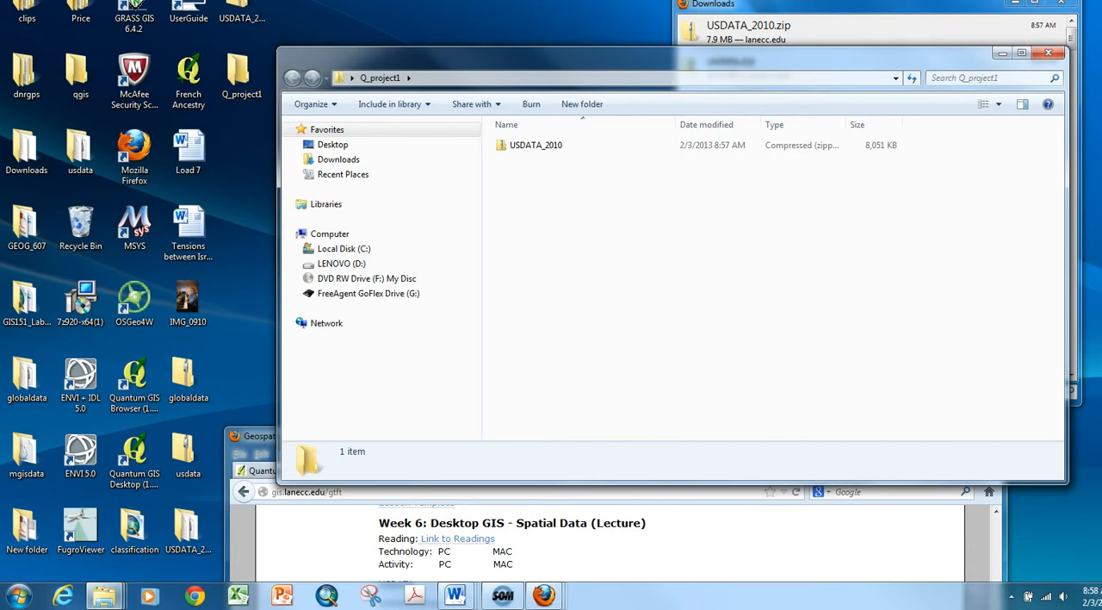
right_click(535, 144)
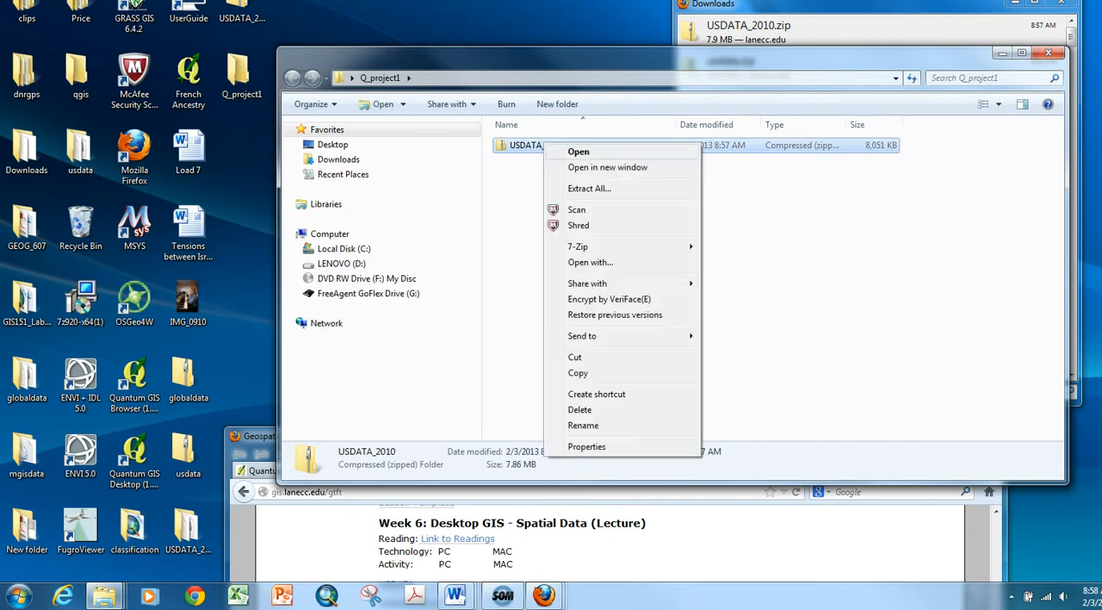
mouse_move(579, 247)
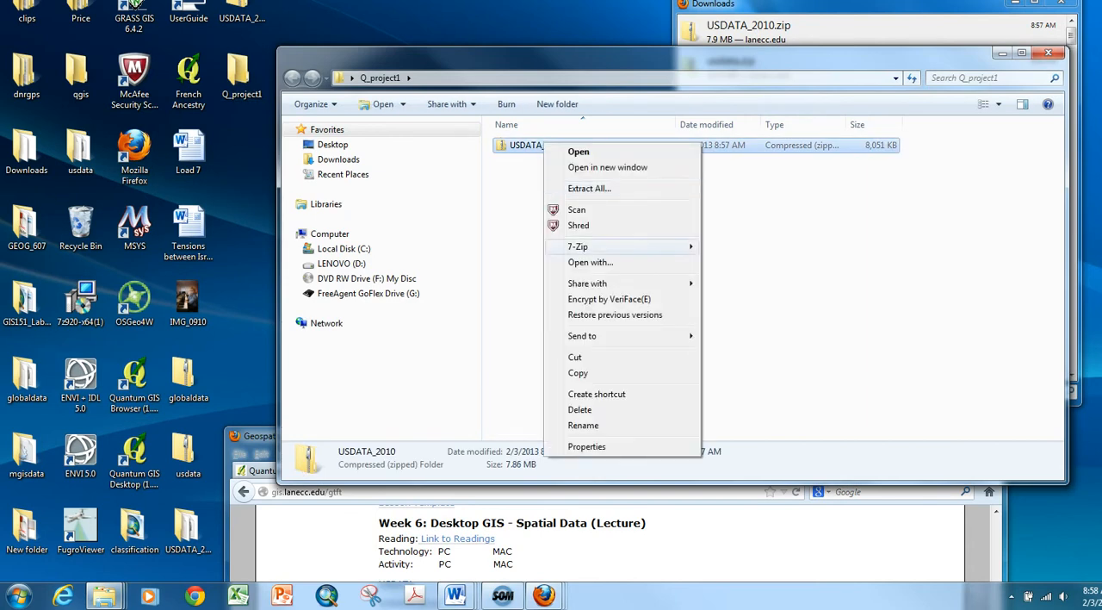
mouse_move(577, 246)
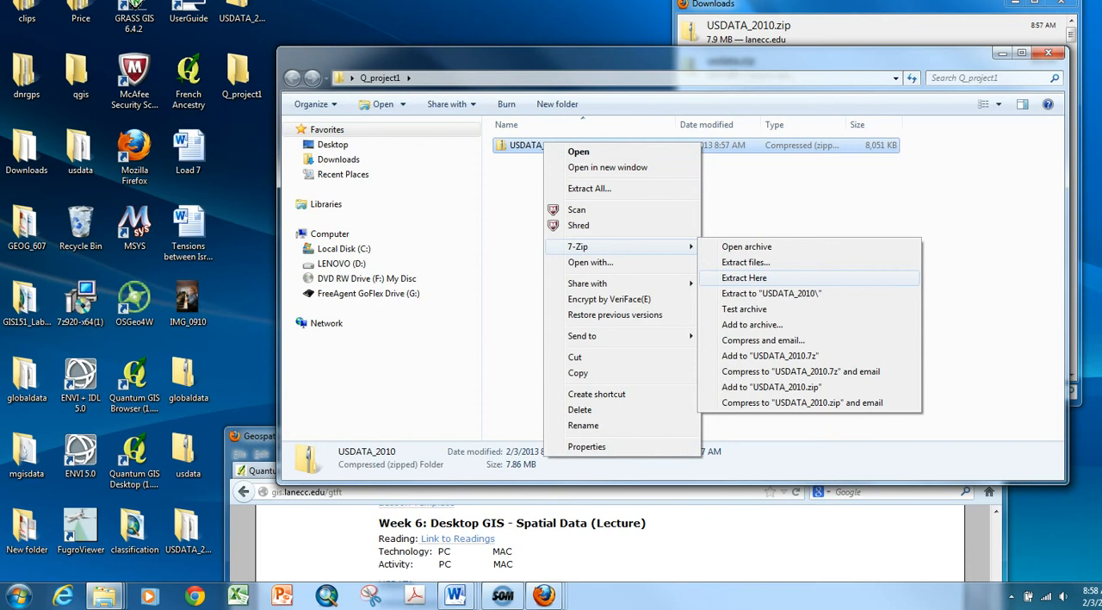
click(744, 277)
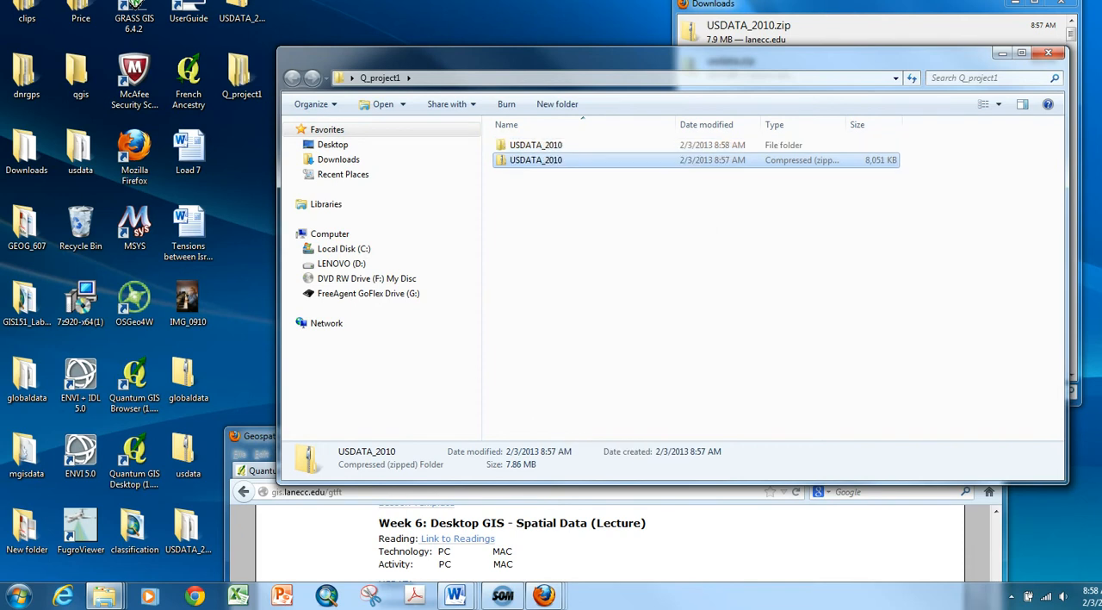
click(535, 144)
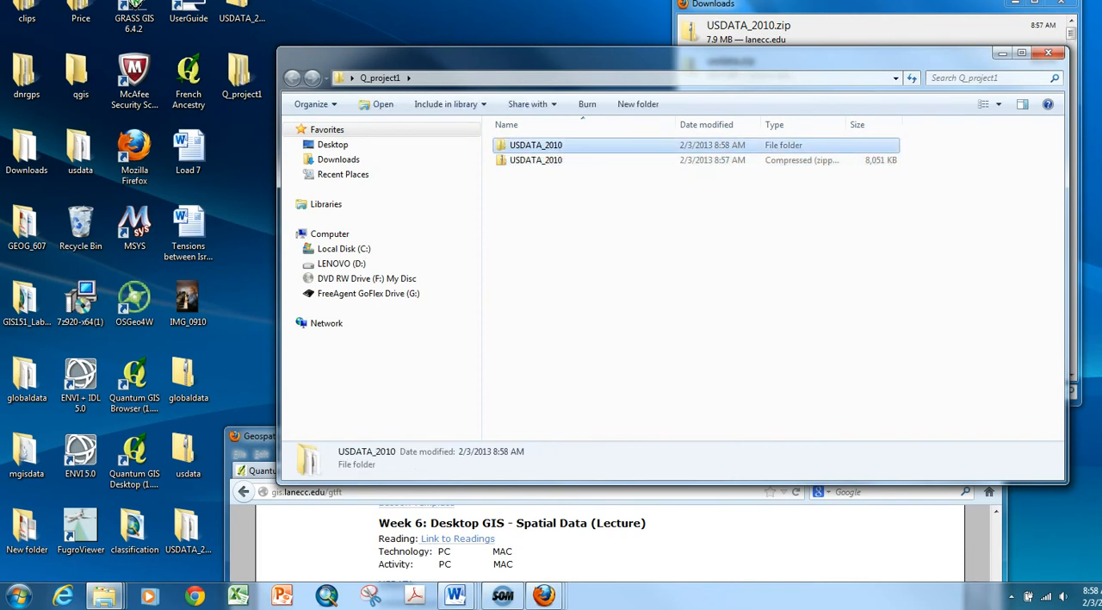
double_click(535, 144)
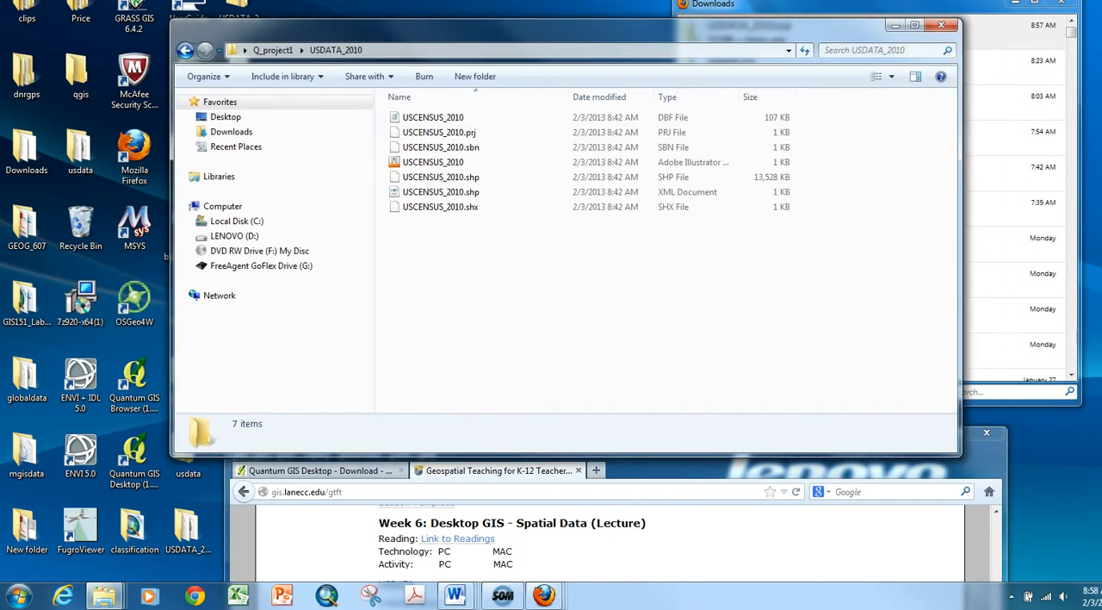
Inspect the USCENSUS_2010 shapefile parts, dismissing the cannot-open message for the projection file
click(441, 191)
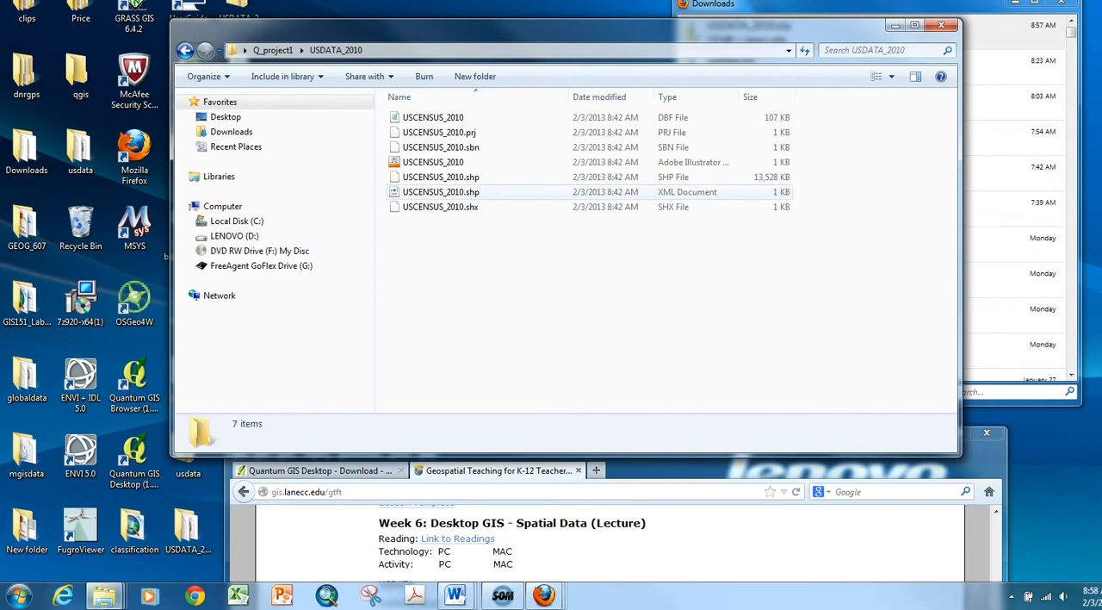
mouse_move(441, 207)
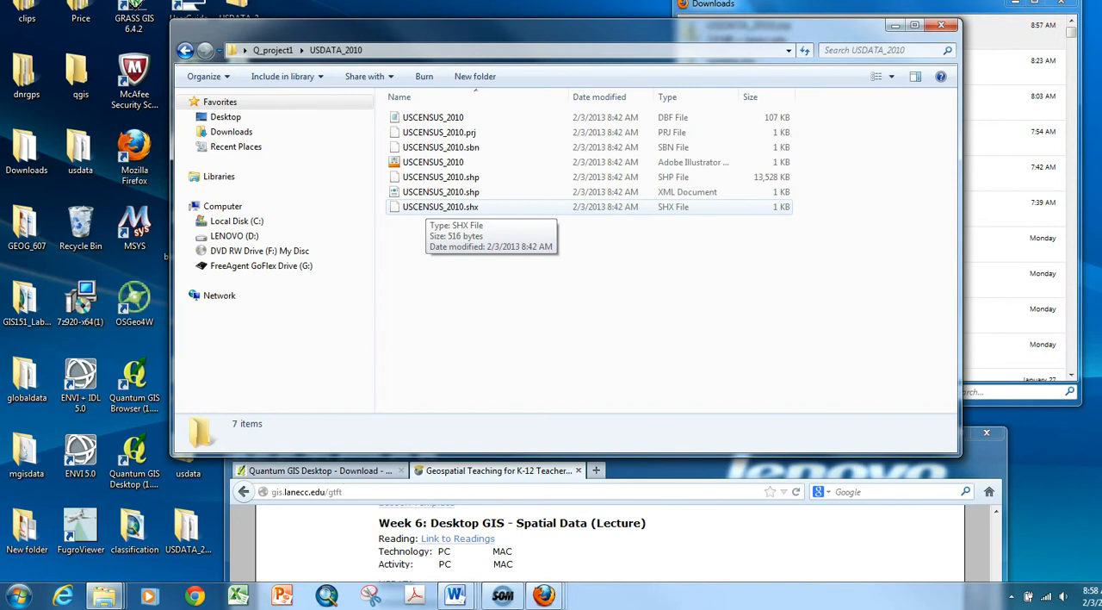
click(439, 131)
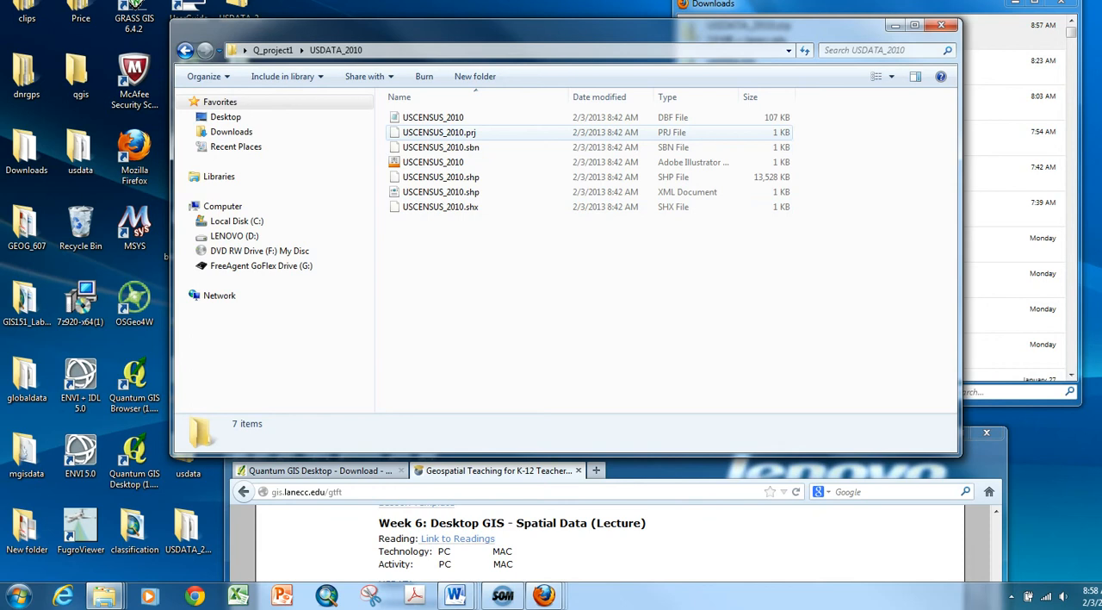
double_click(437, 131)
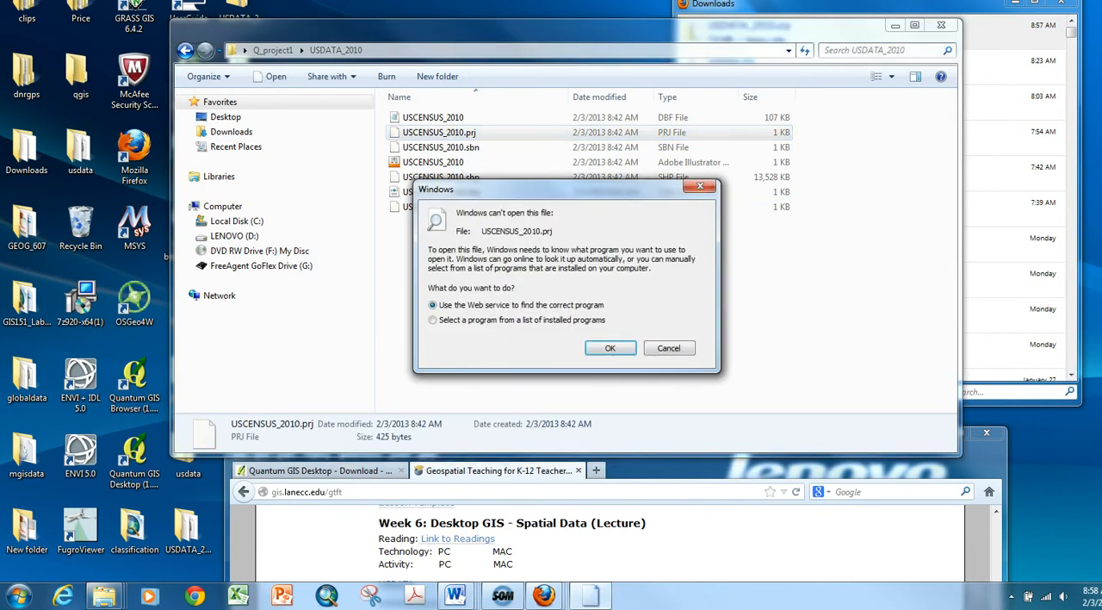
click(669, 348)
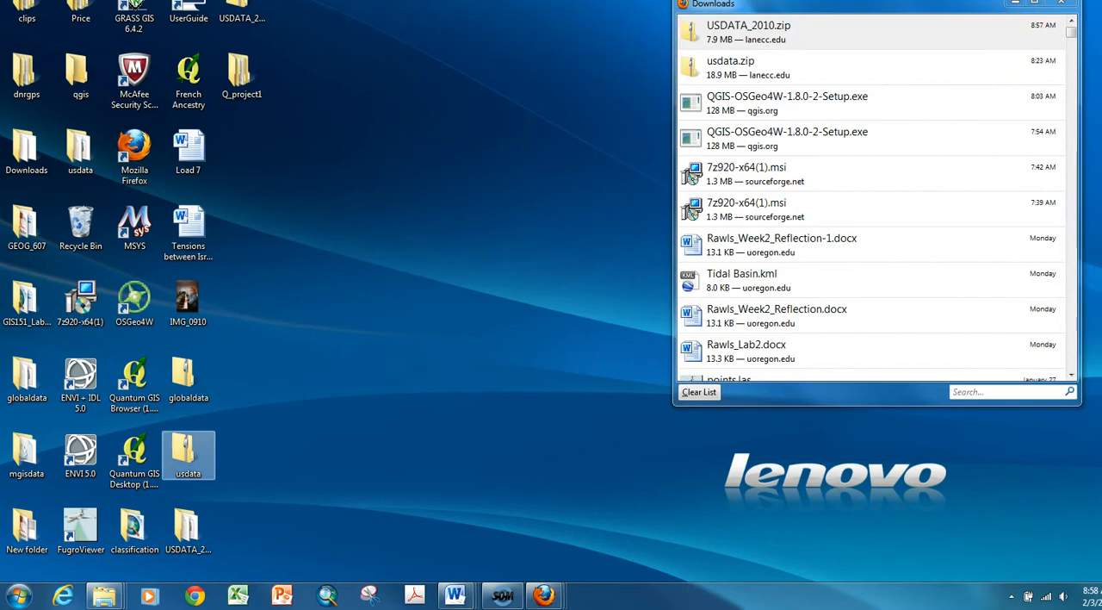
Launch Quantum GIS from the desktop and dismiss the startup tips
click(134, 452)
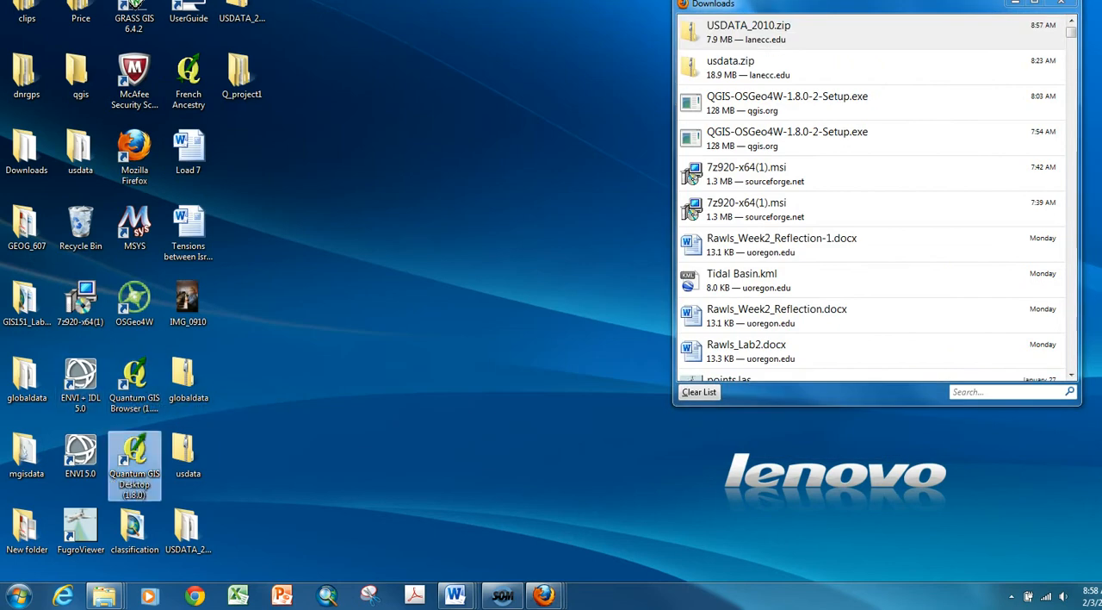
double_click(135, 465)
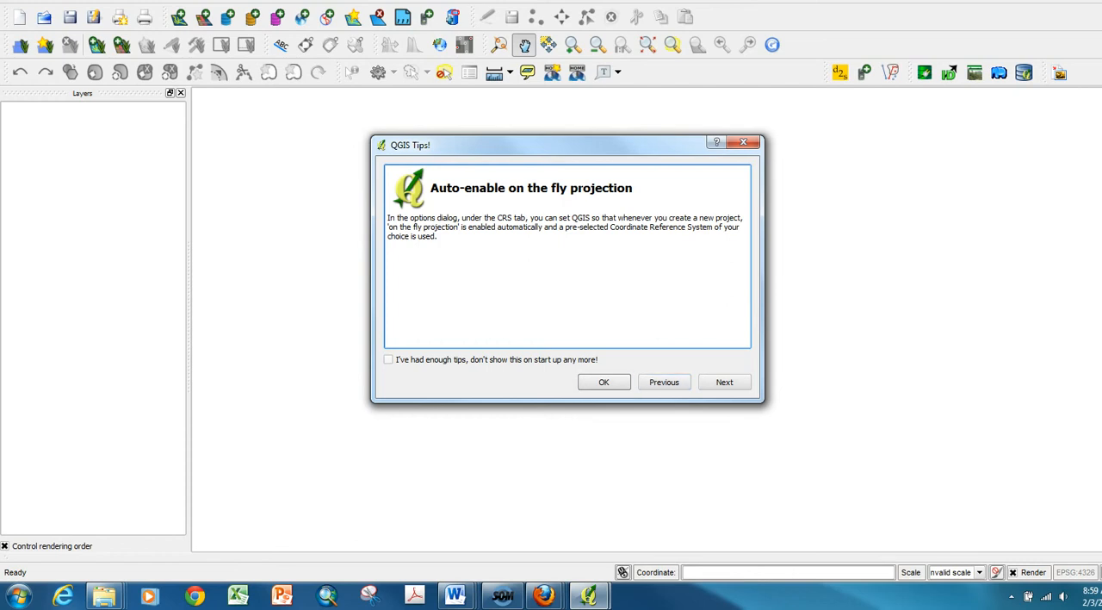
click(603, 382)
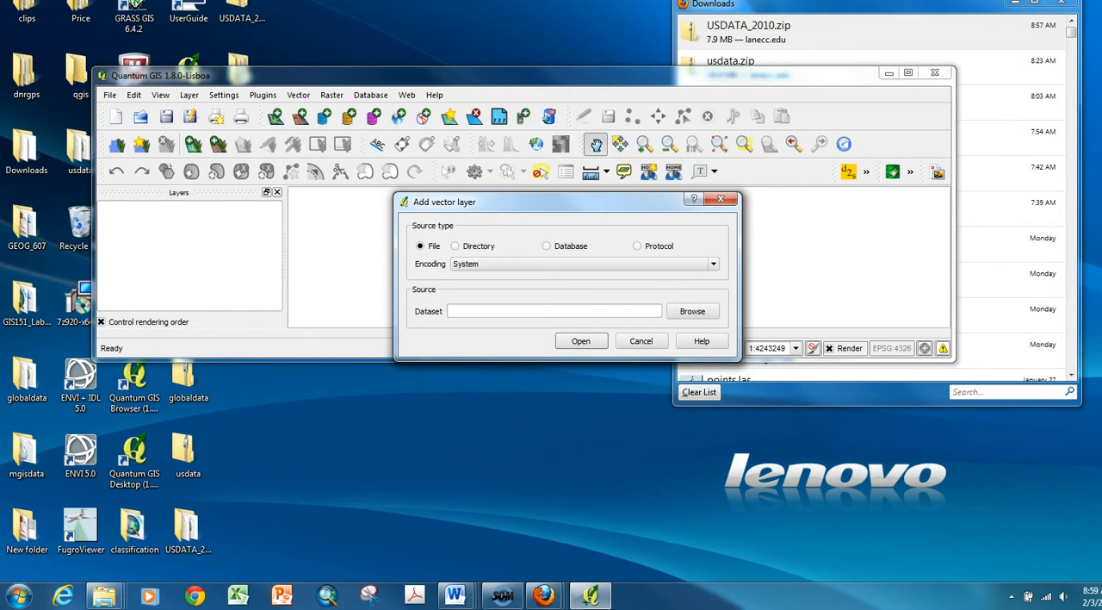
Browse from the Add vector layer dialog into Q_project1's USDATA_2010 folder
click(693, 312)
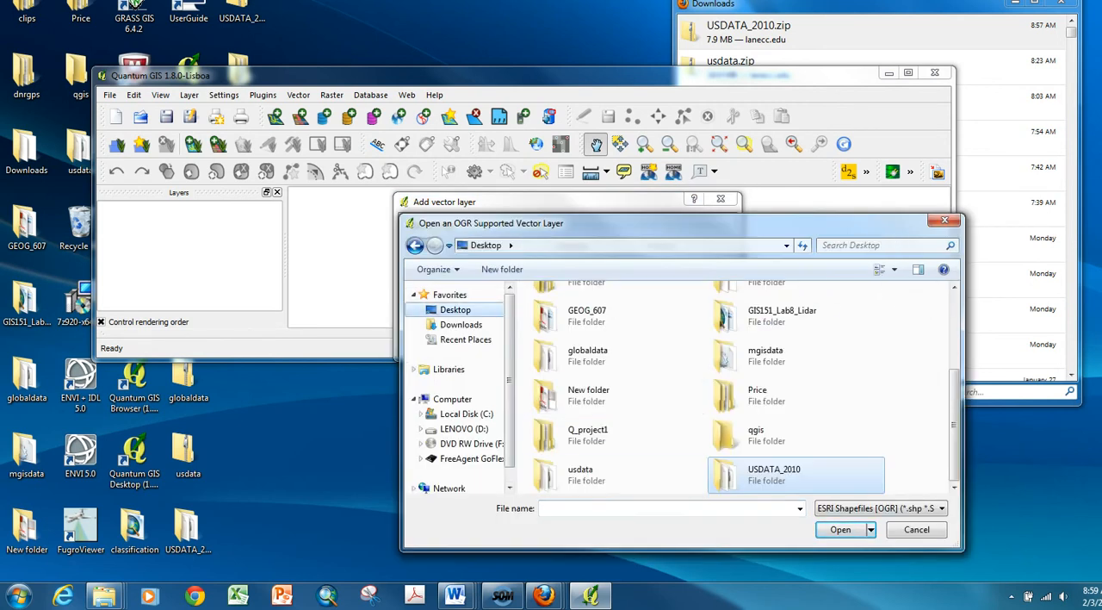
click(588, 434)
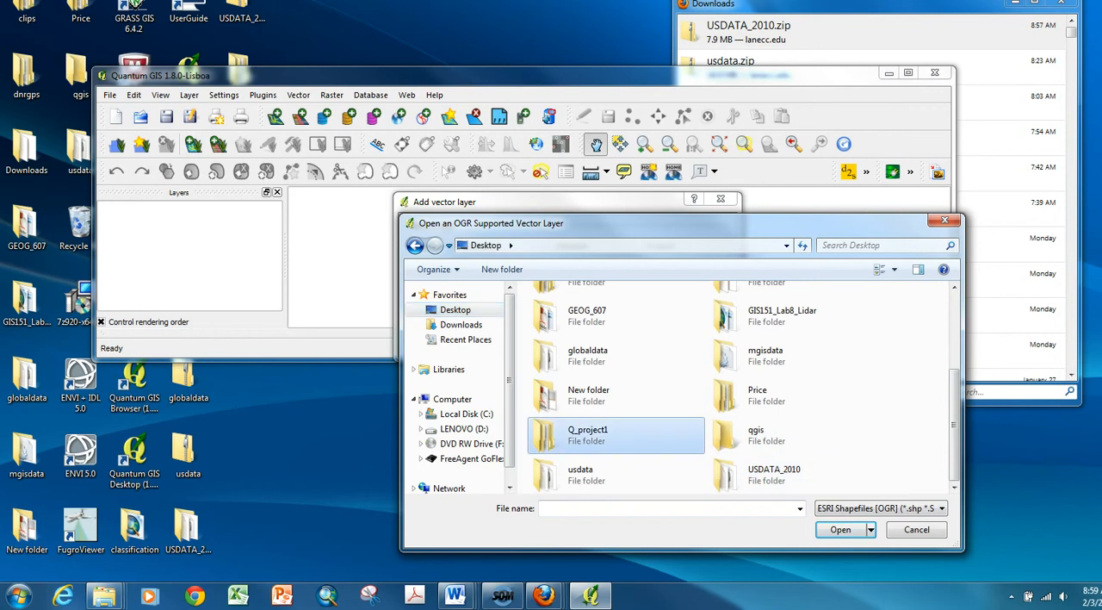
double_click(589, 434)
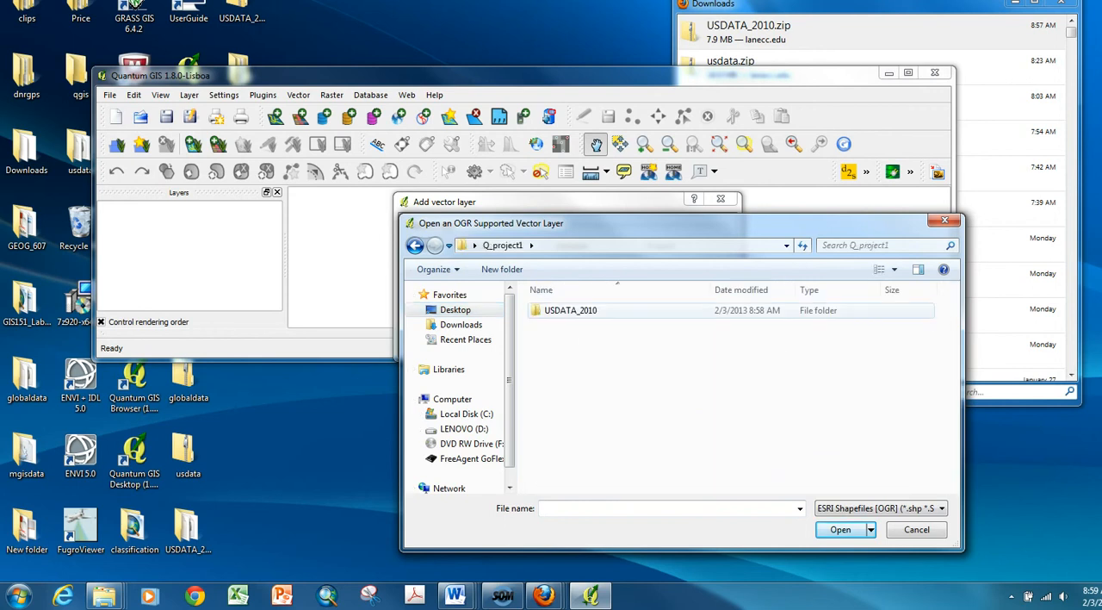
double_click(570, 310)
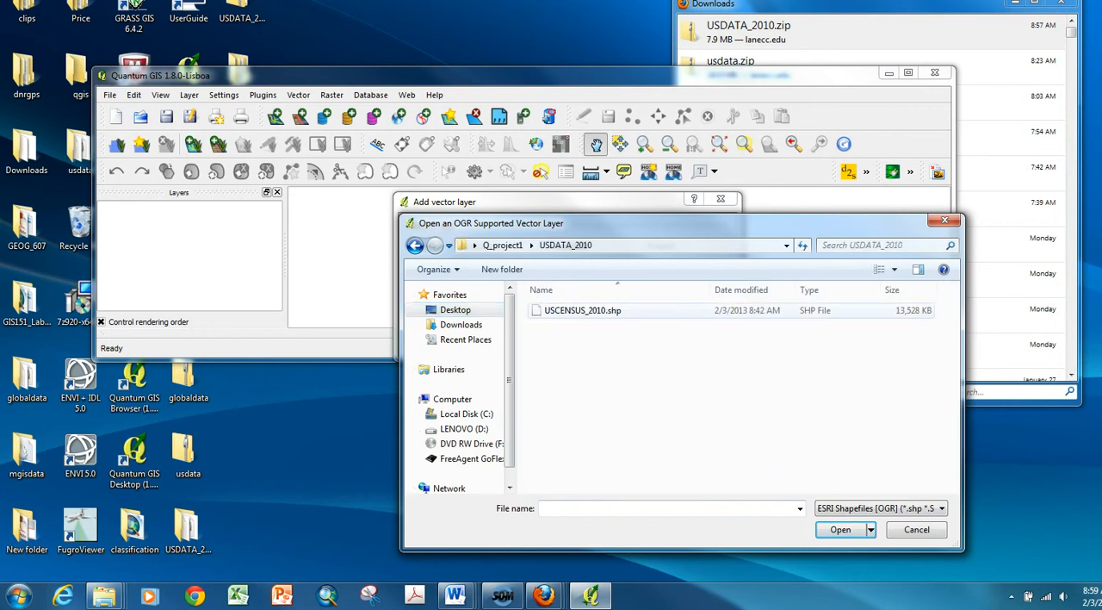
mouse_move(582, 310)
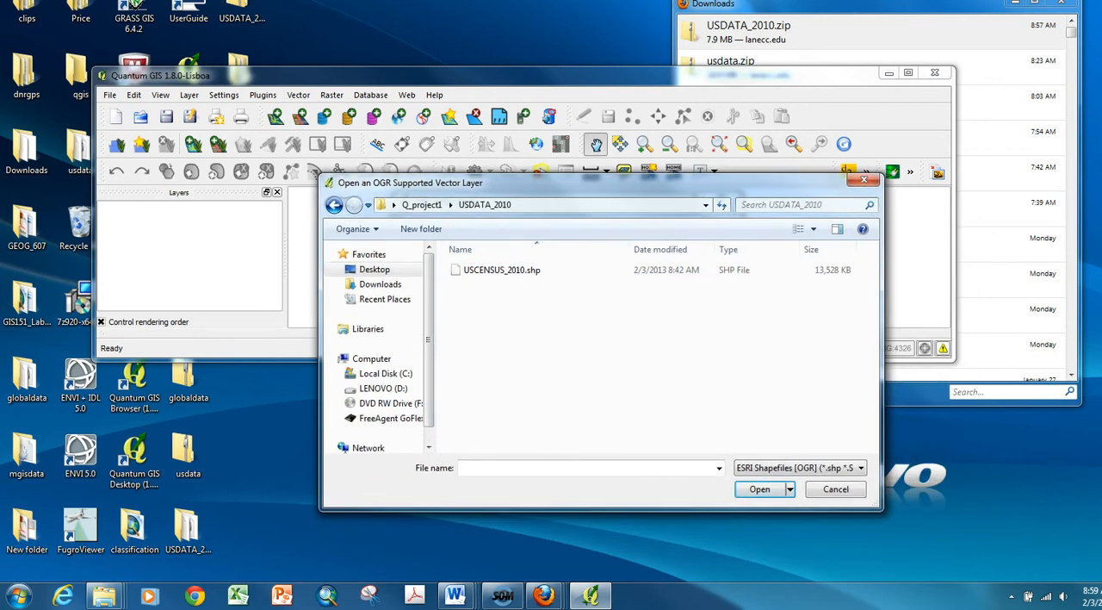
mouse_move(503, 269)
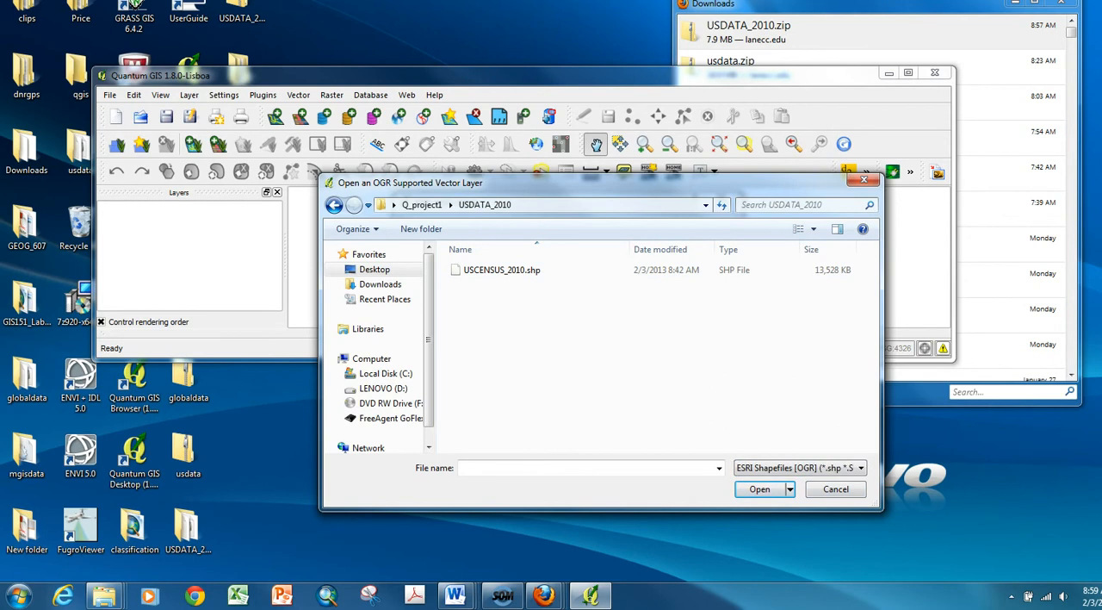
Keep the ESRI Shapefiles format and choose USCENSUS_2010.shp as the dataset
click(859, 469)
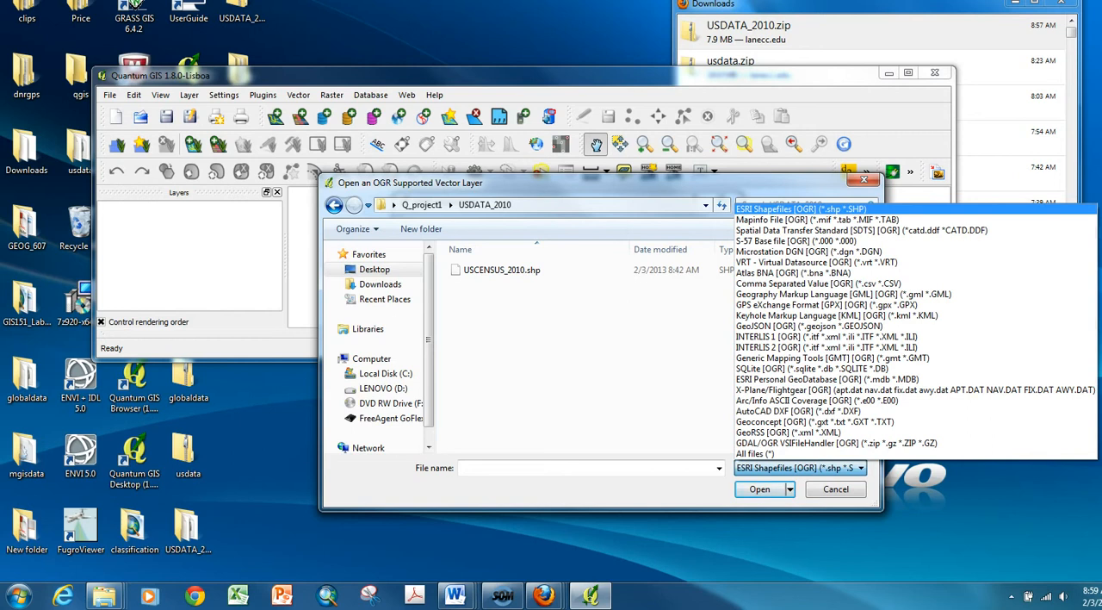
mouse_move(834, 315)
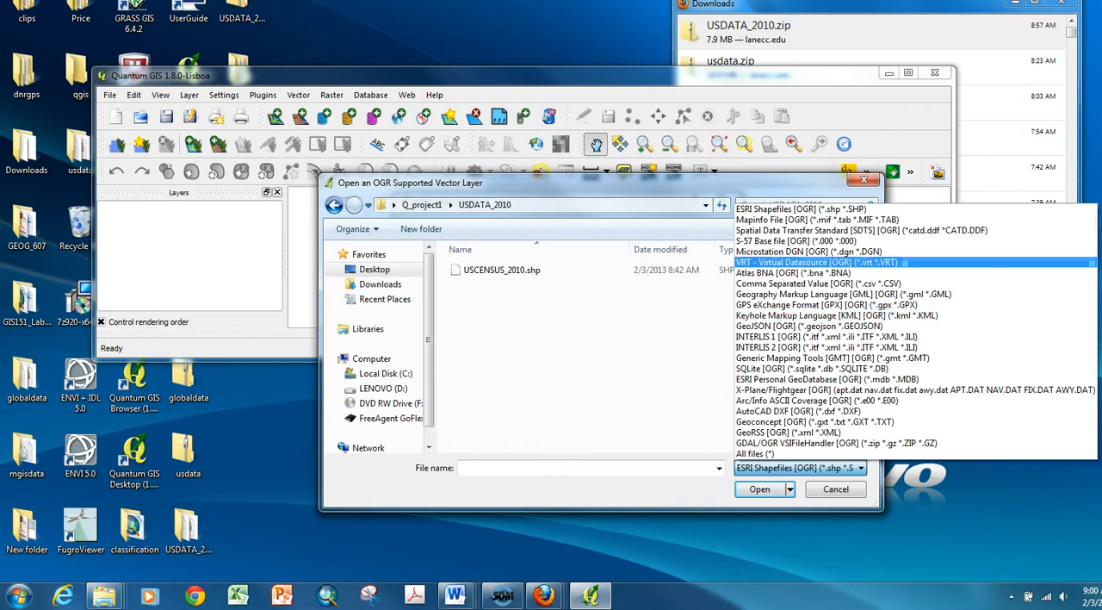
click(800, 209)
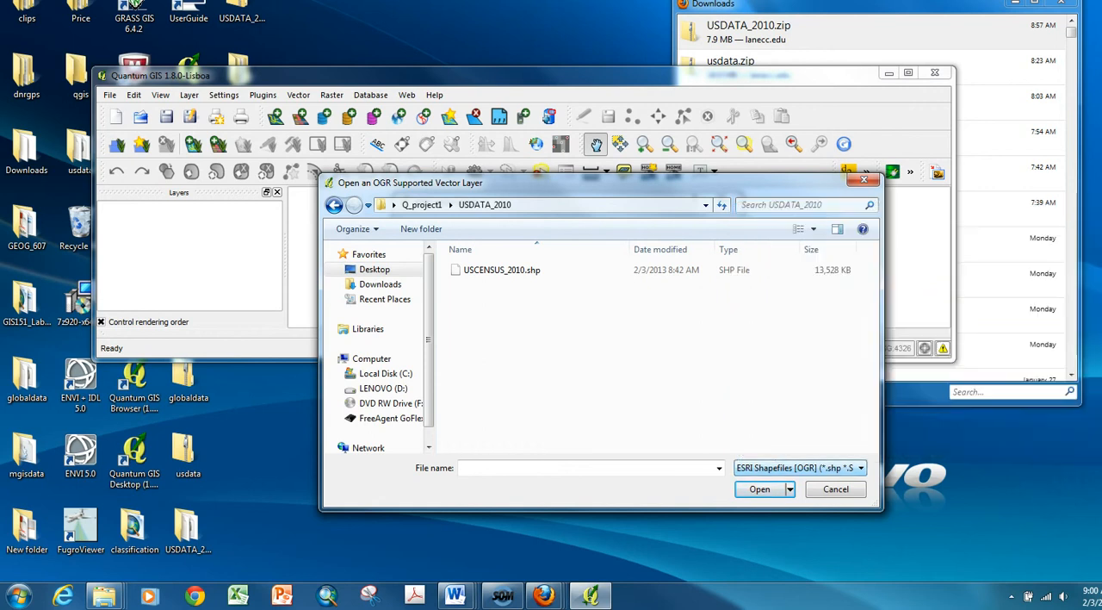
click(501, 269)
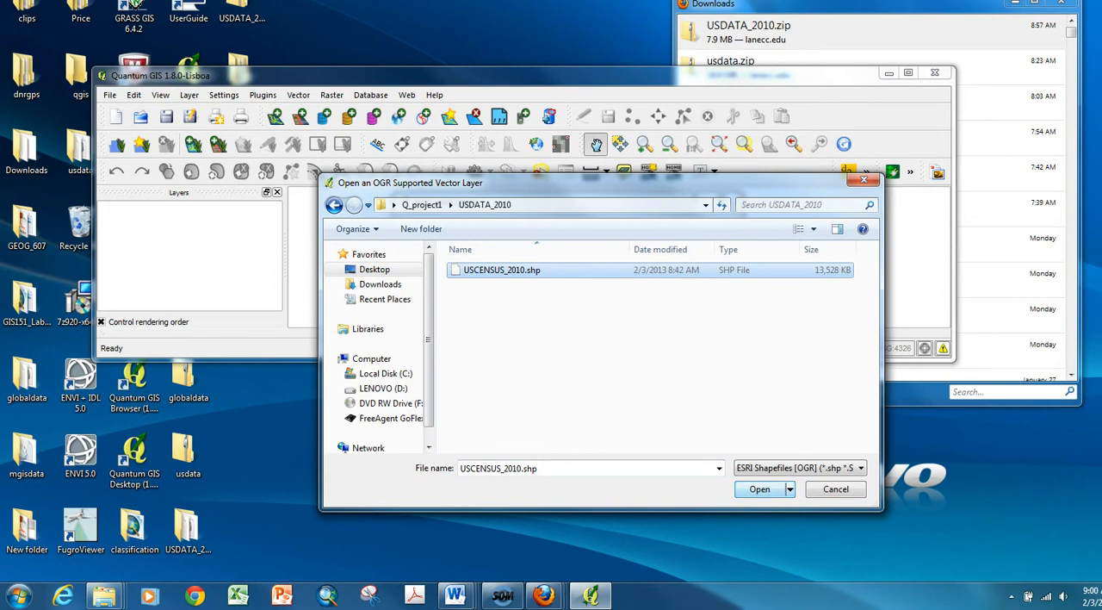
click(758, 489)
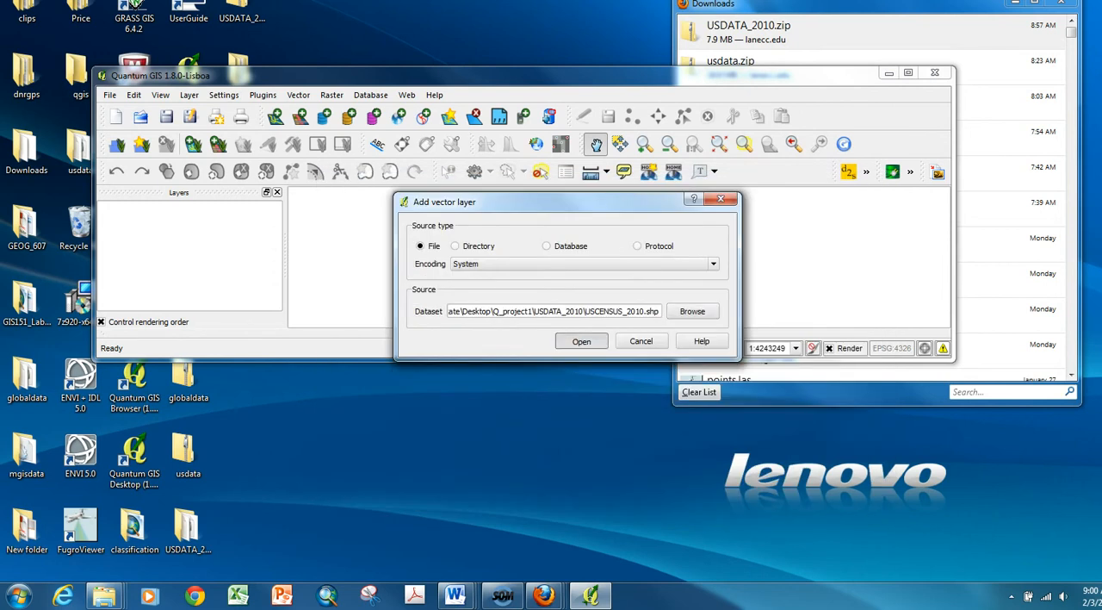
Add the shapefile as a layer and scroll the CRS list toward Lambert Conformal Conic
click(583, 341)
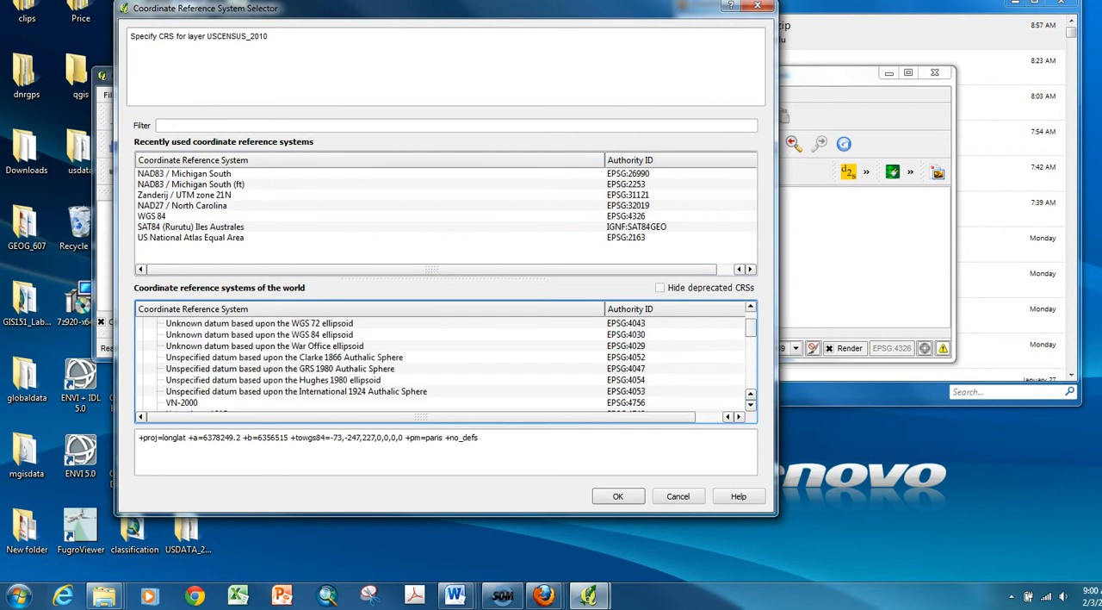
scroll(down, 3)
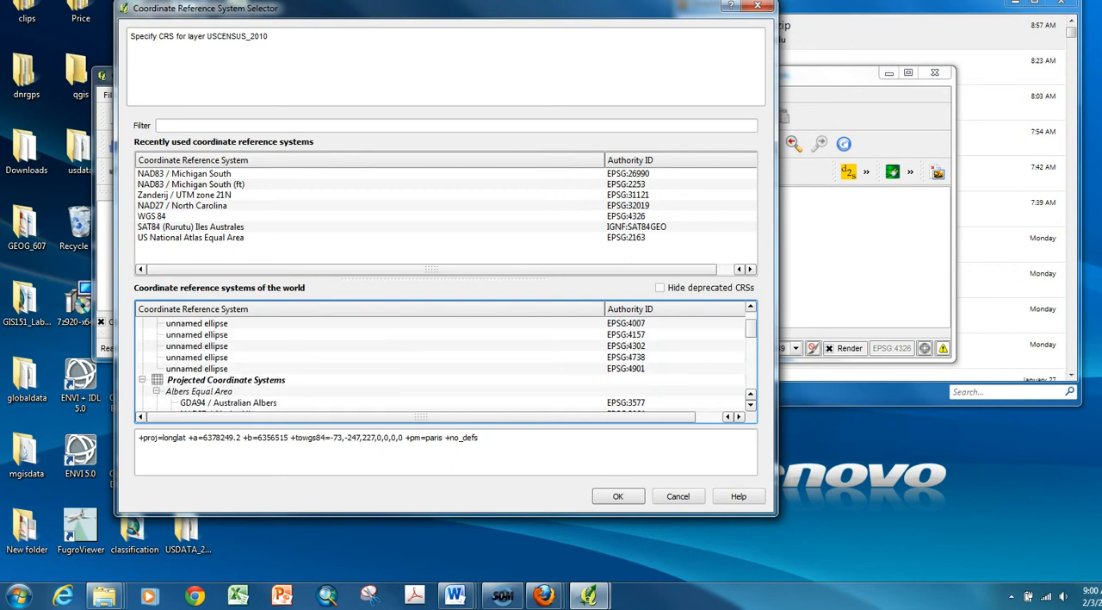
scroll(down, 3)
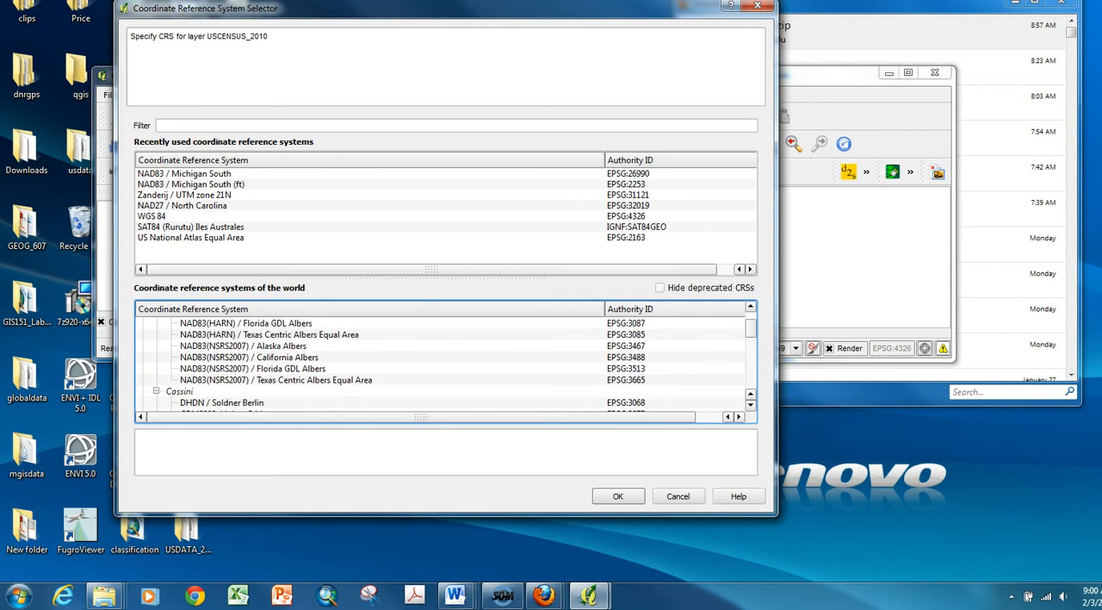
scroll(down, 3)
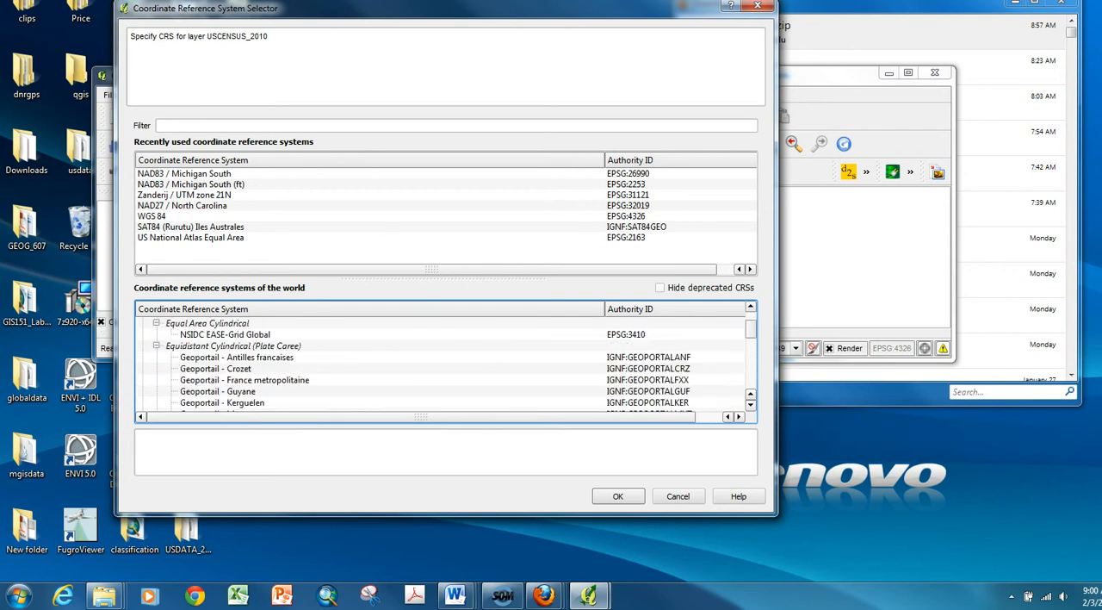
scroll(down, 3)
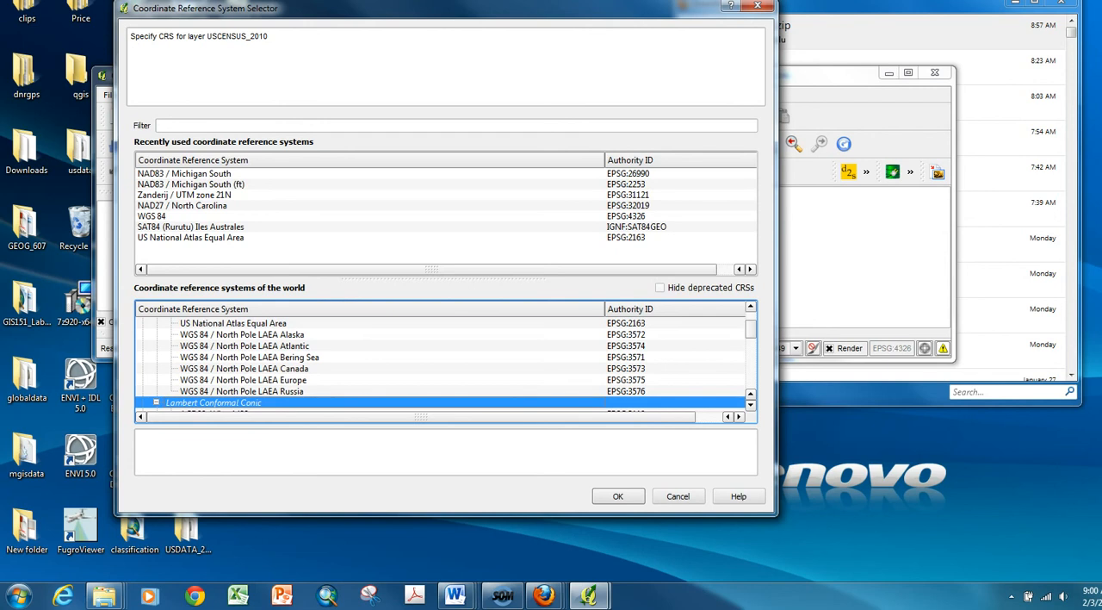
mouse_move(616, 496)
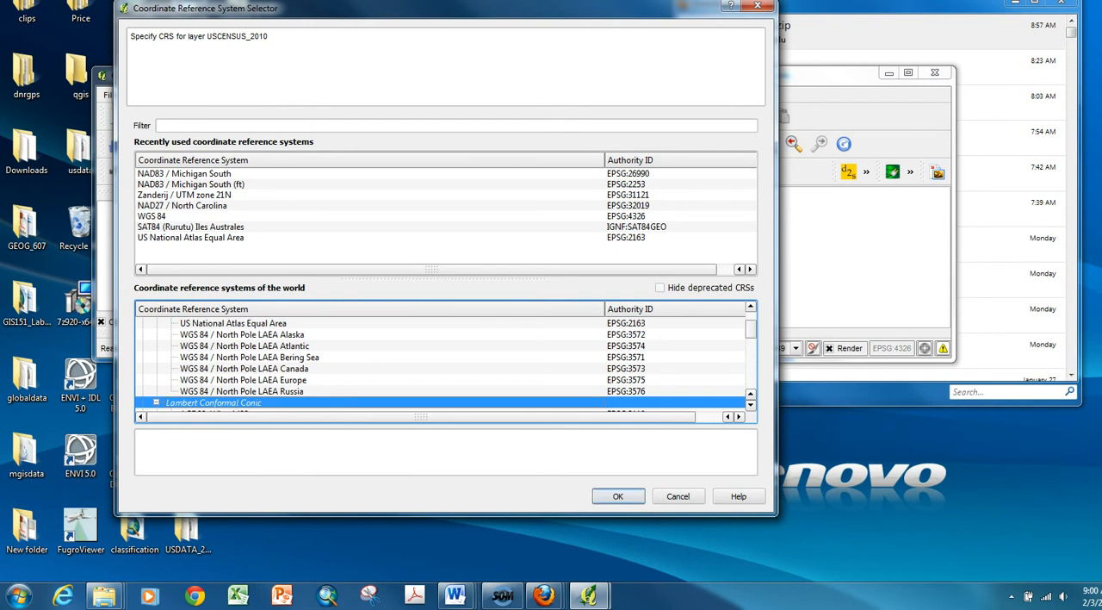
Confirm the Lambert Conformal Conic CRS and zoom the US states map to full extent
click(616, 496)
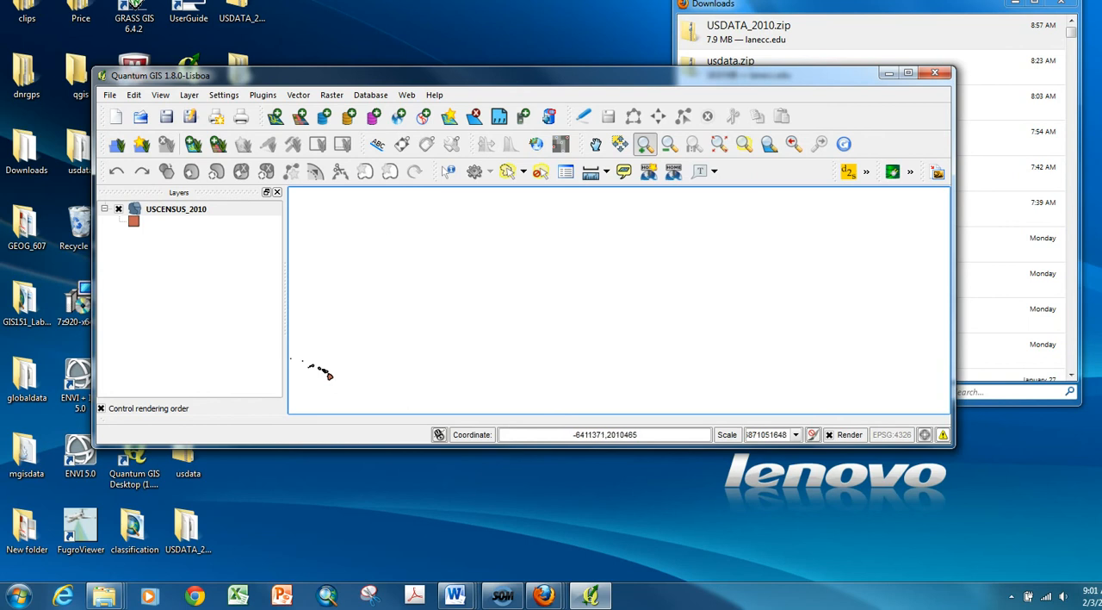
click(668, 145)
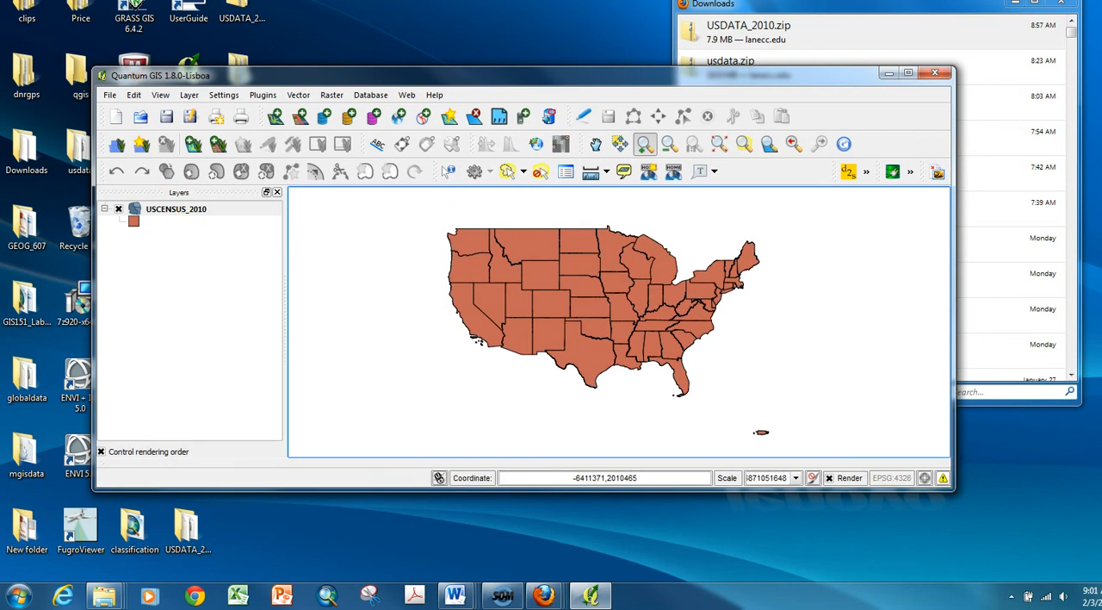
mouse_move(175, 208)
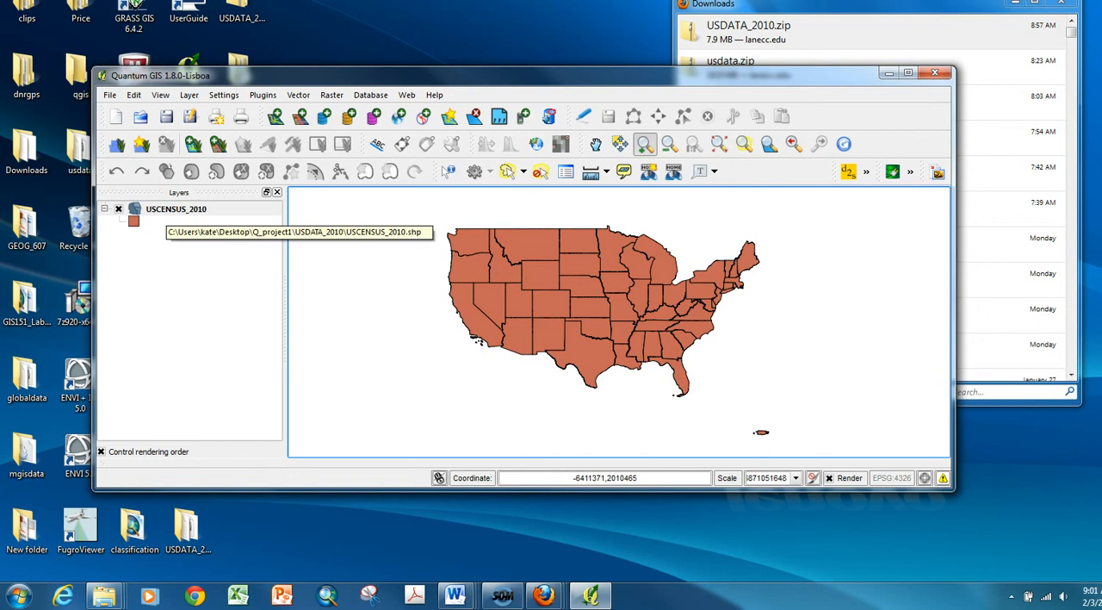